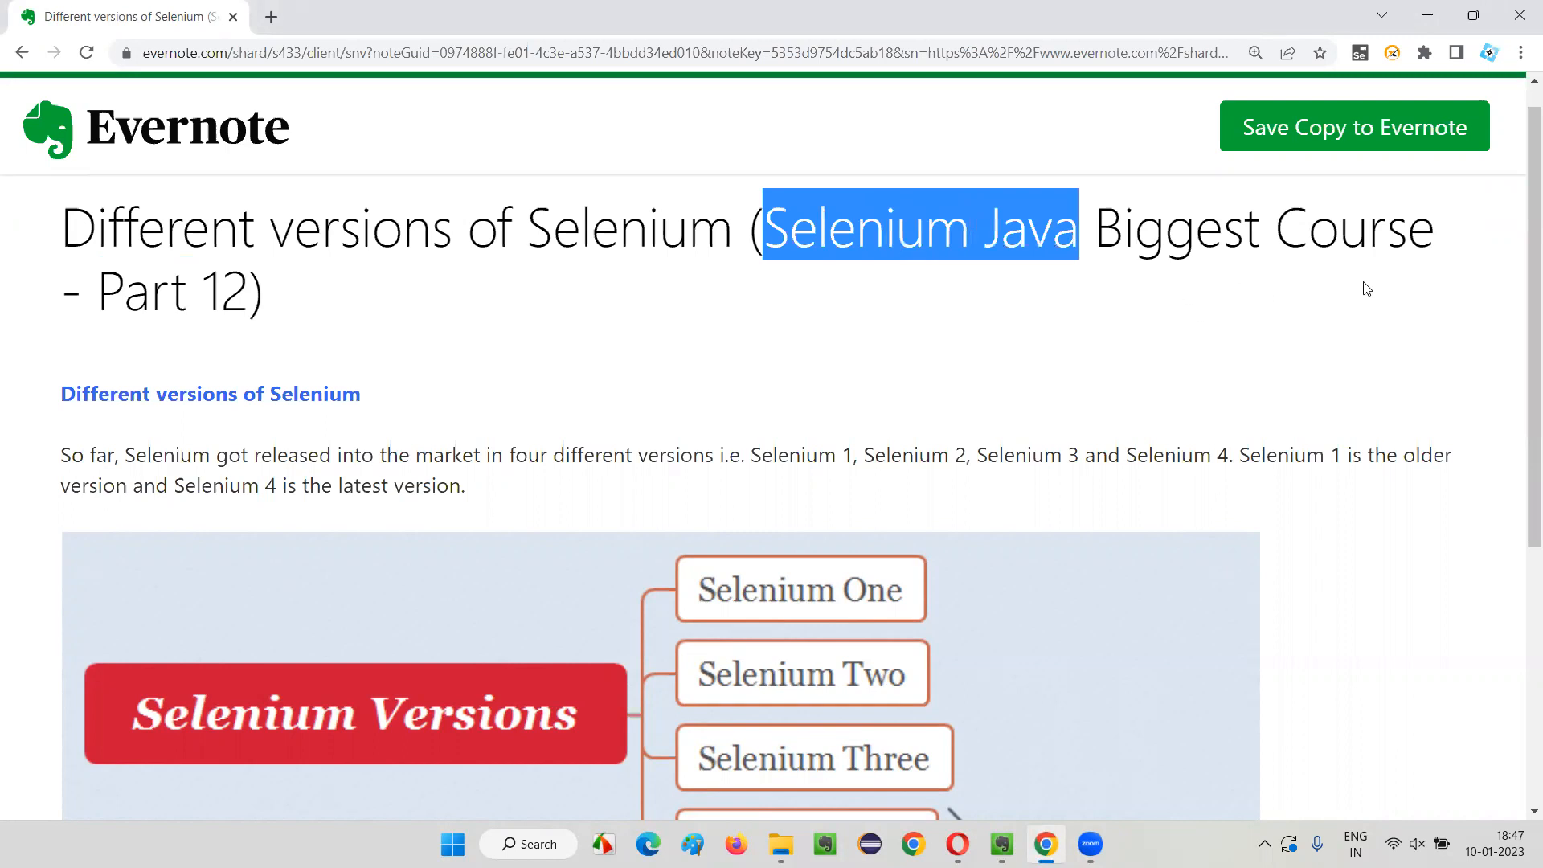
Scroll the note past the Selenium Versions diagram to the line on Selenium 4's Oct 13, 2021 release.
click(694, 393)
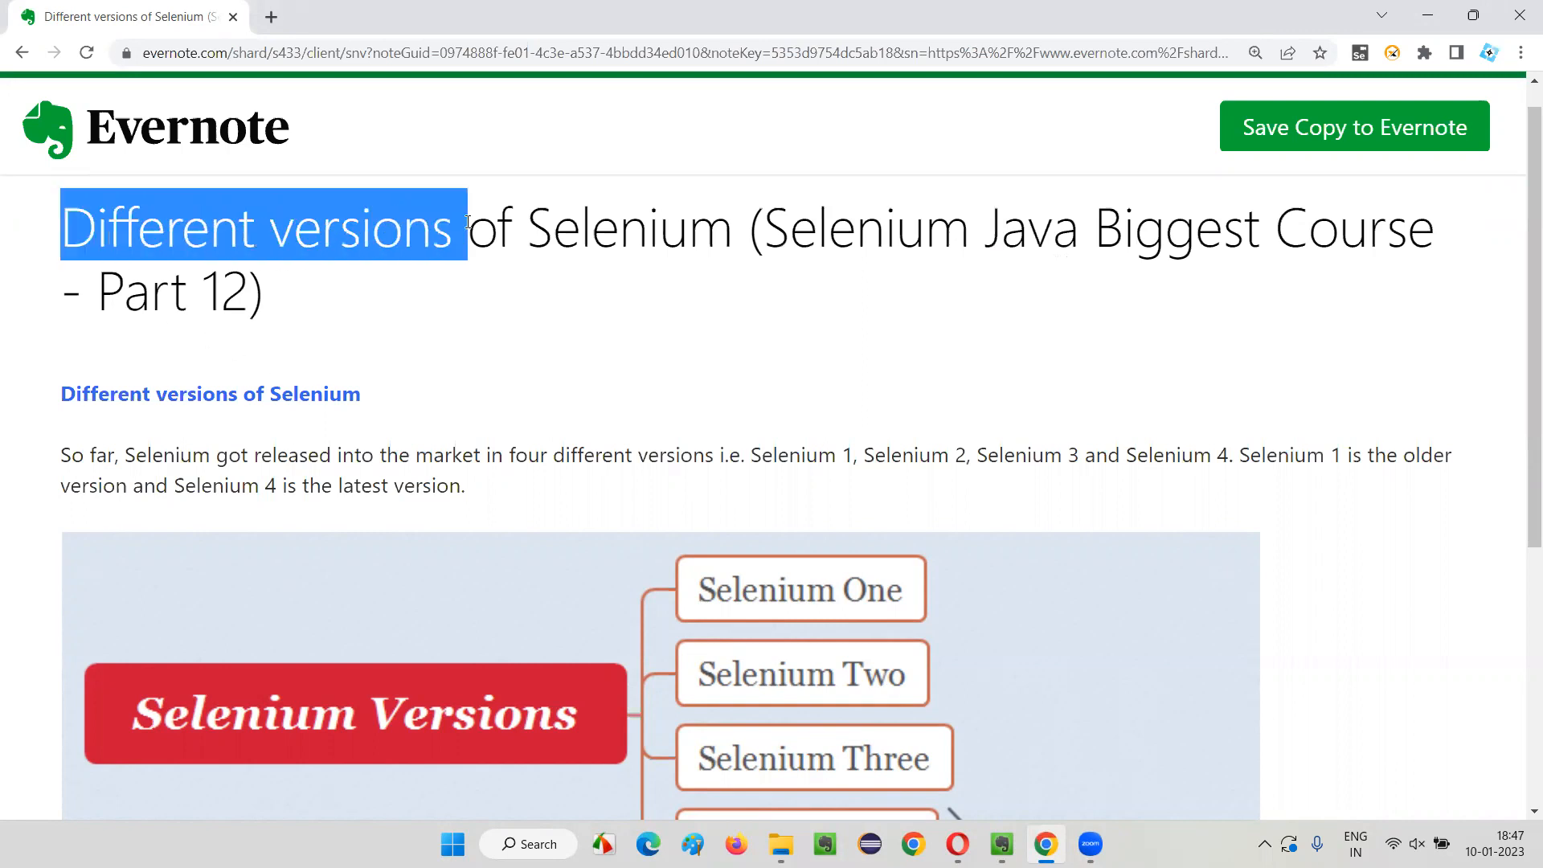
click(717, 301)
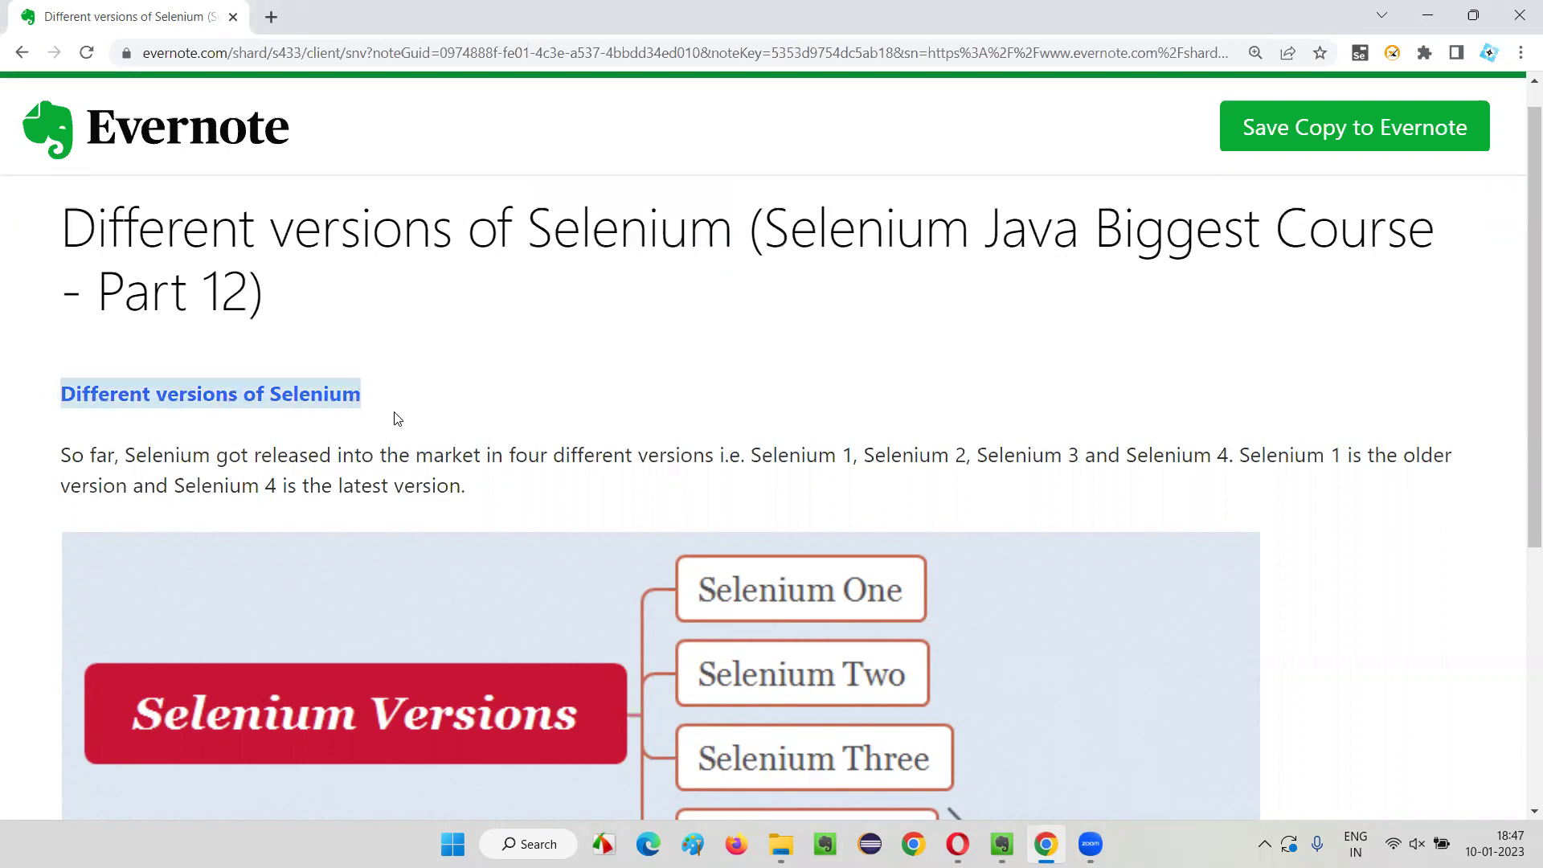
mouse_move(498, 426)
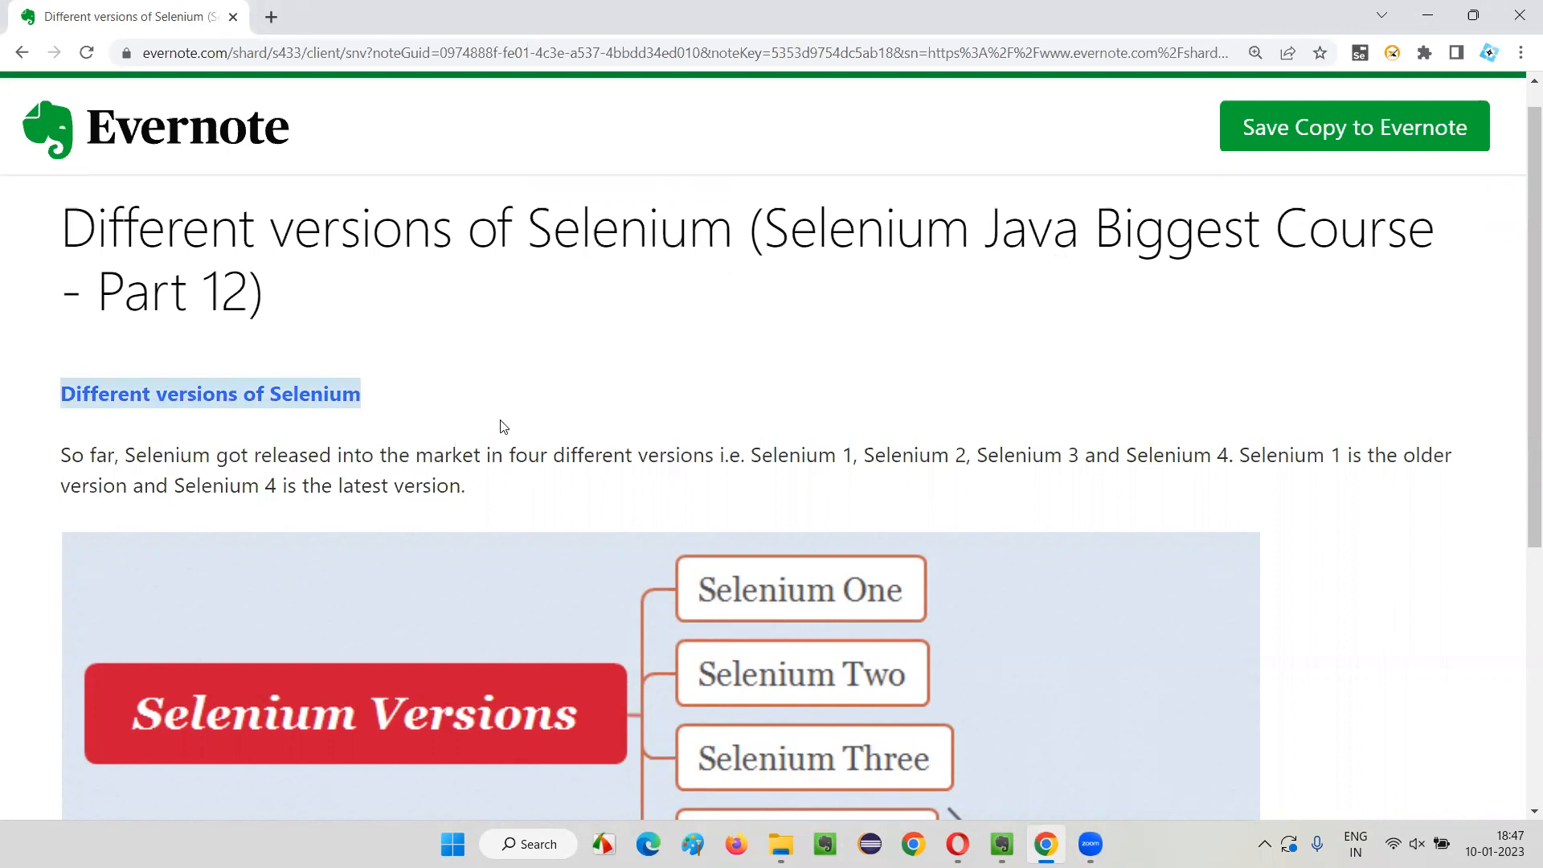
mouse_move(1518, 826)
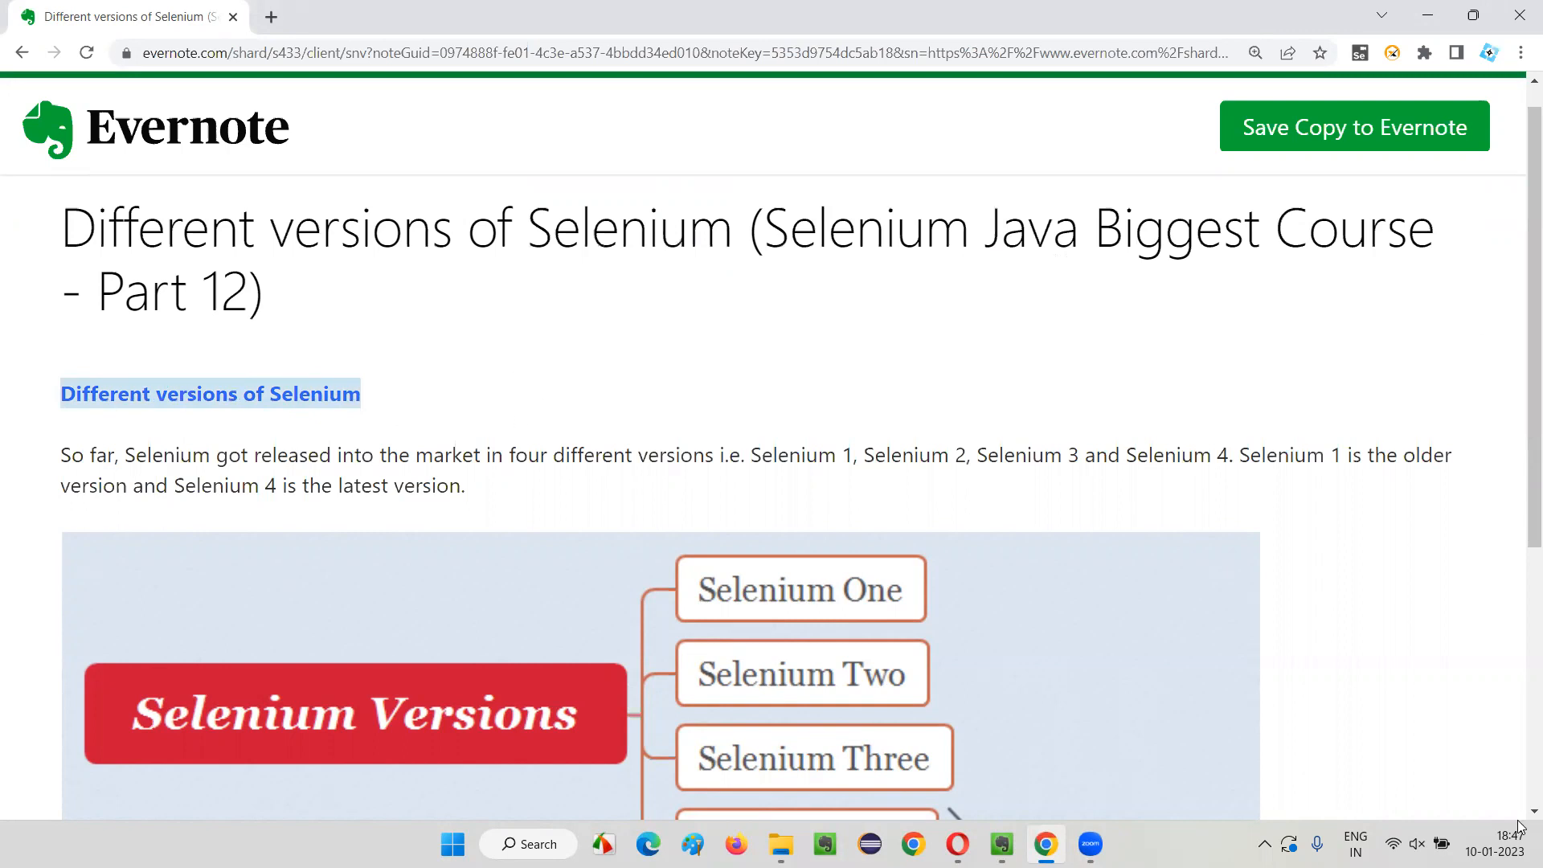
mouse_move(1221, 579)
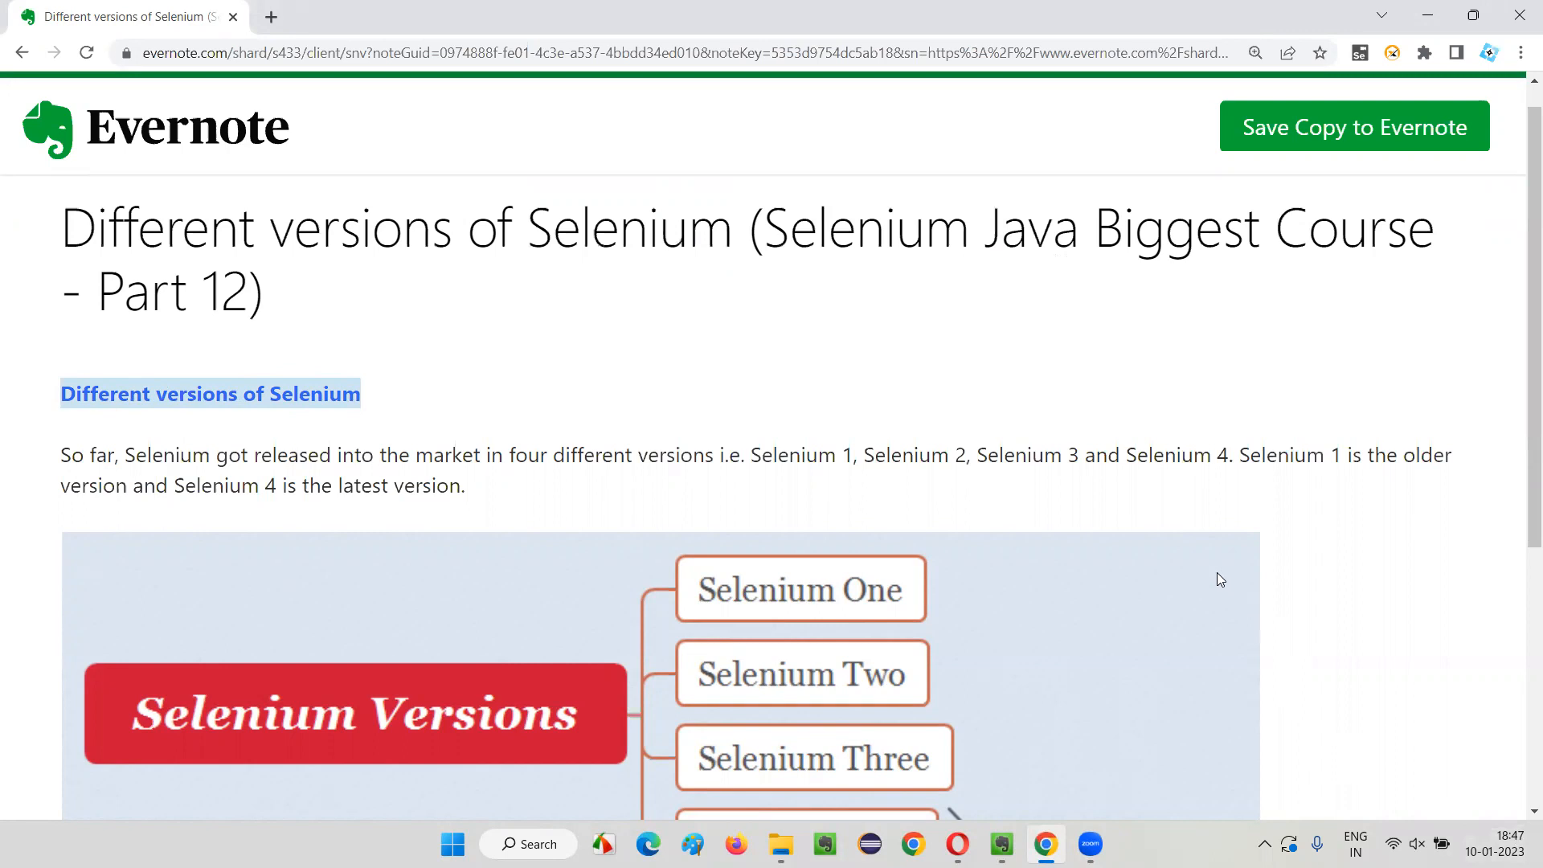
mouse_move(866, 418)
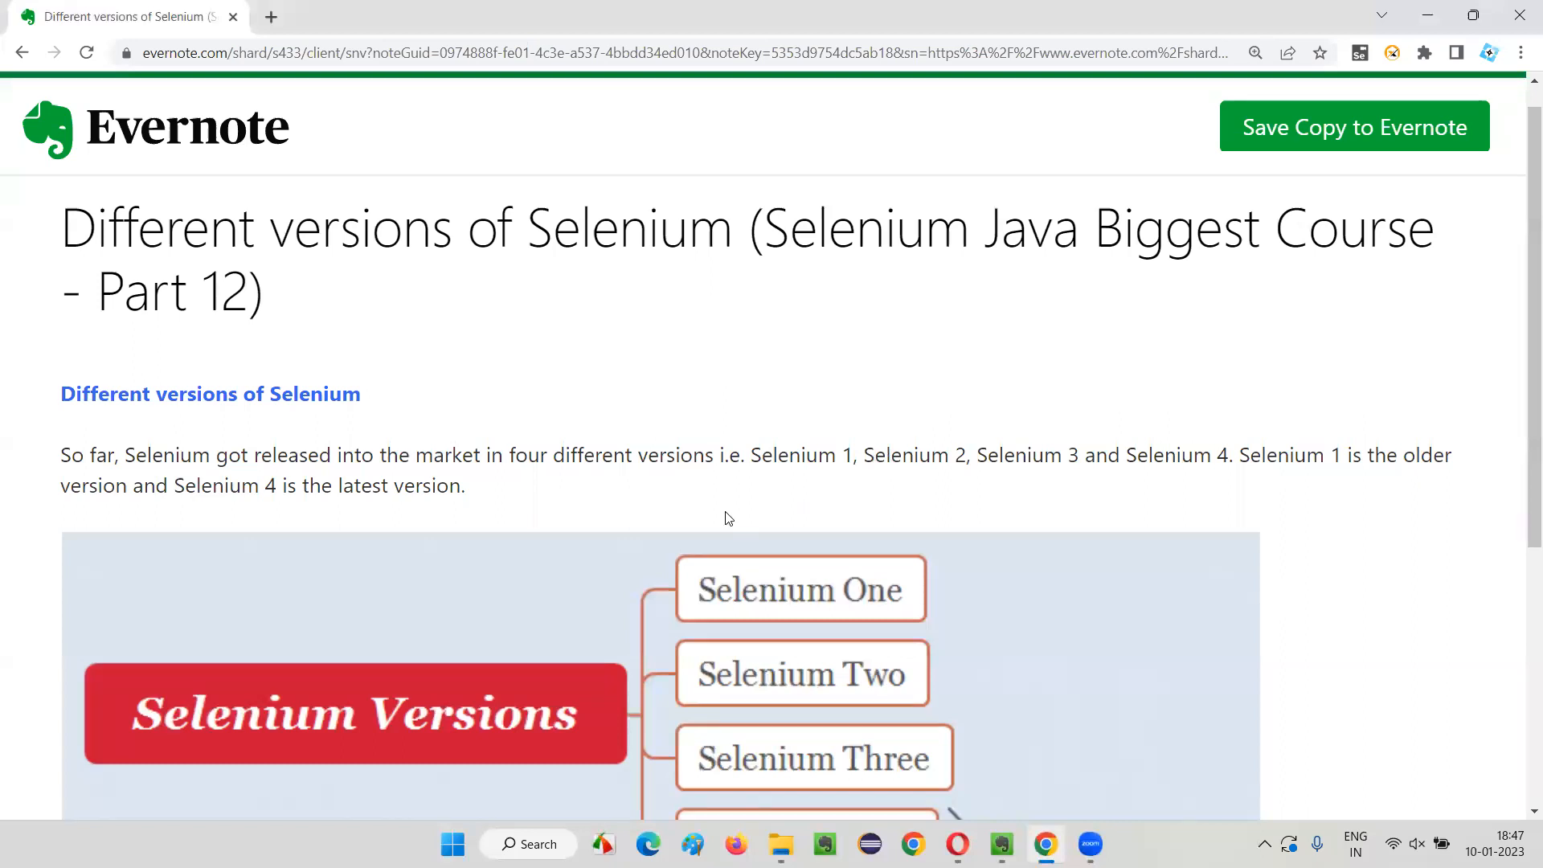
scroll(down, 3)
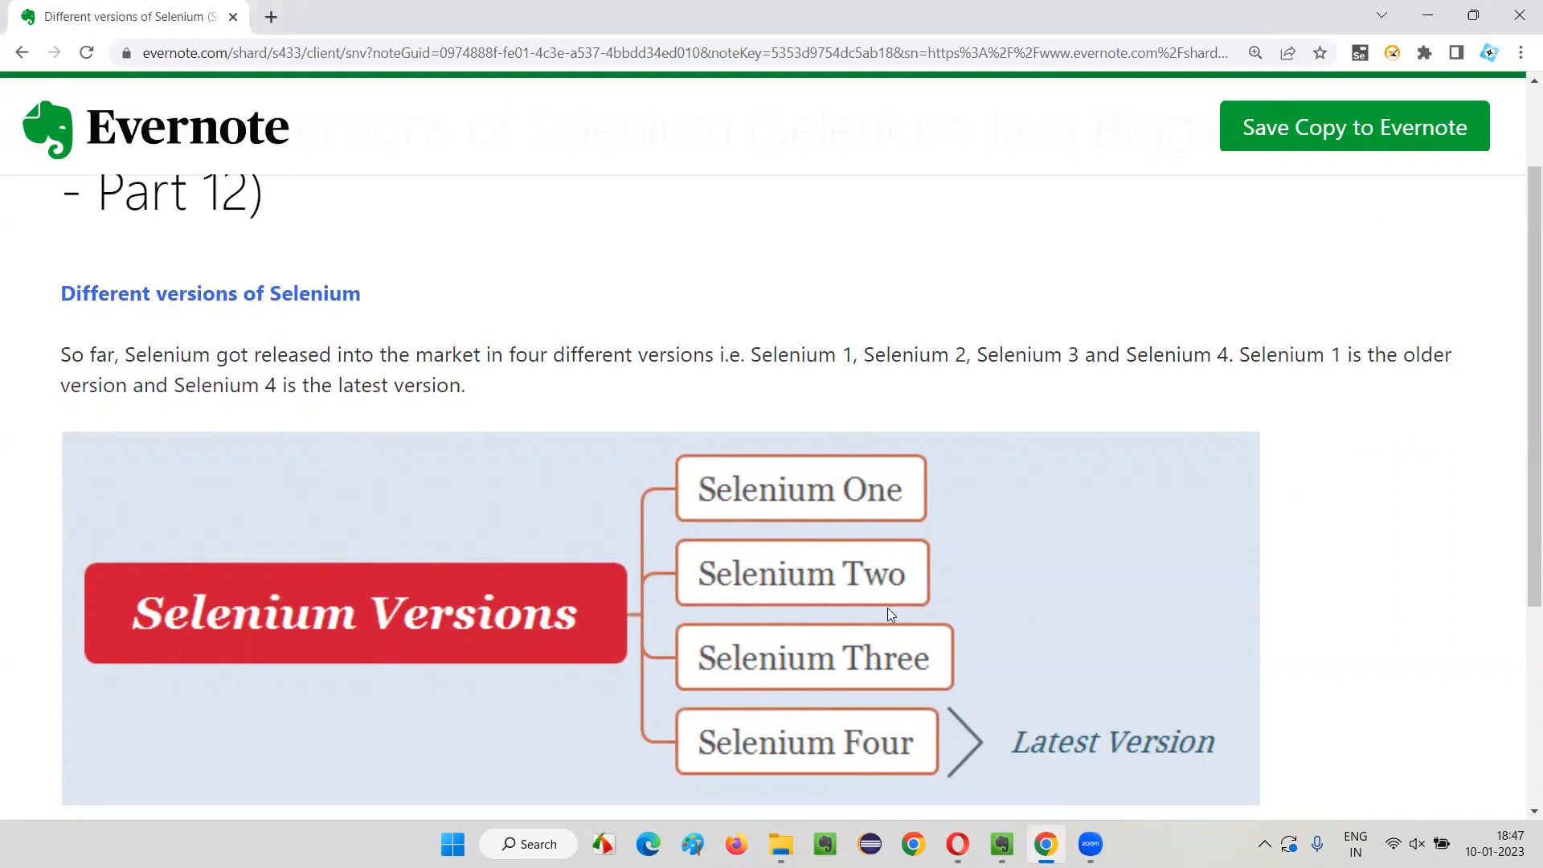
mouse_move(1155, 599)
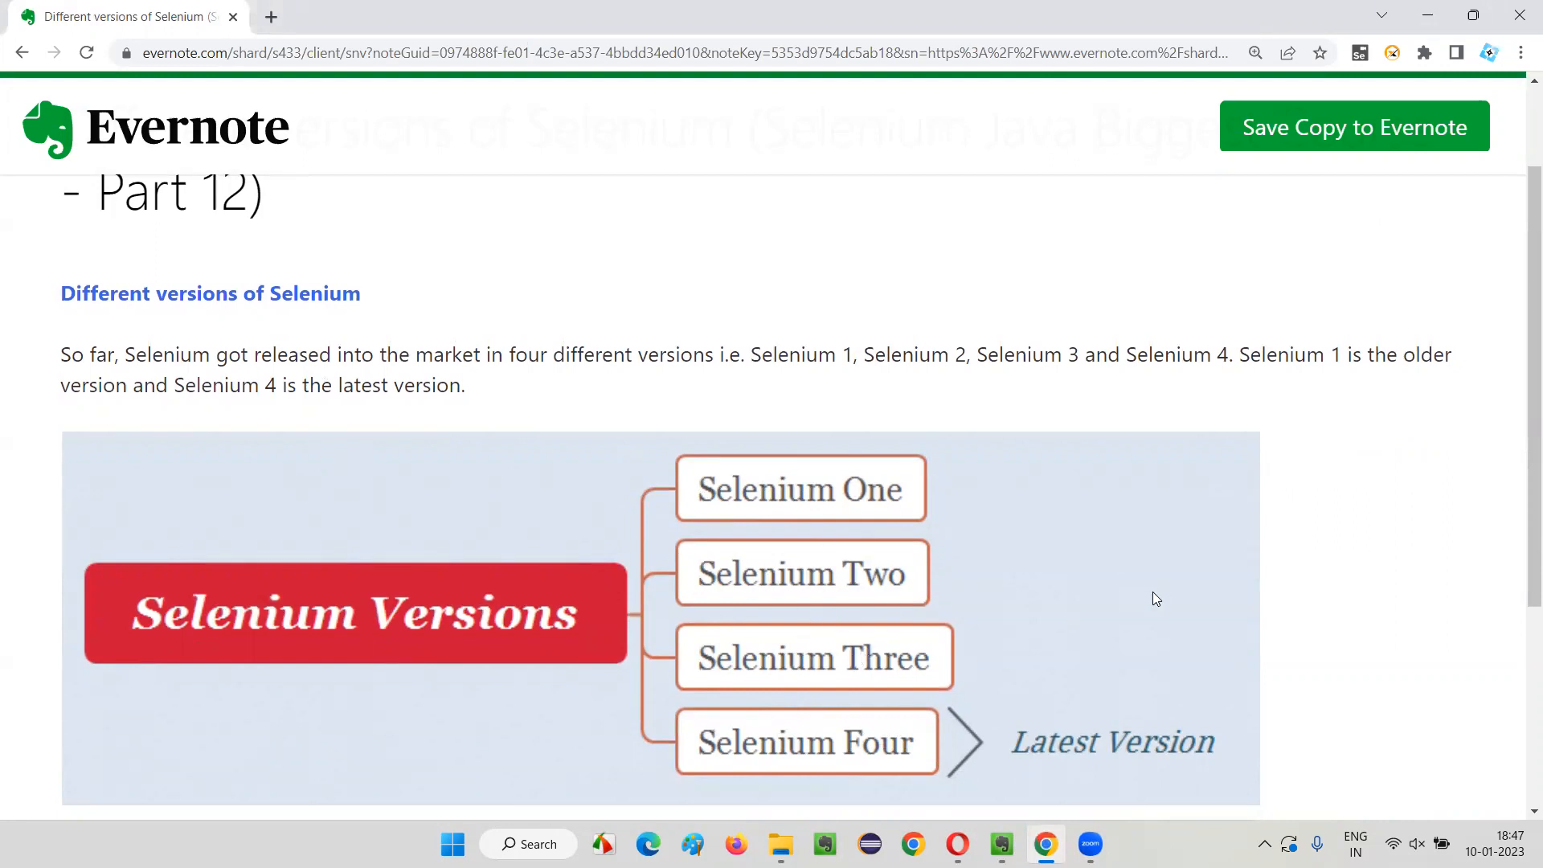
scroll(down, 3)
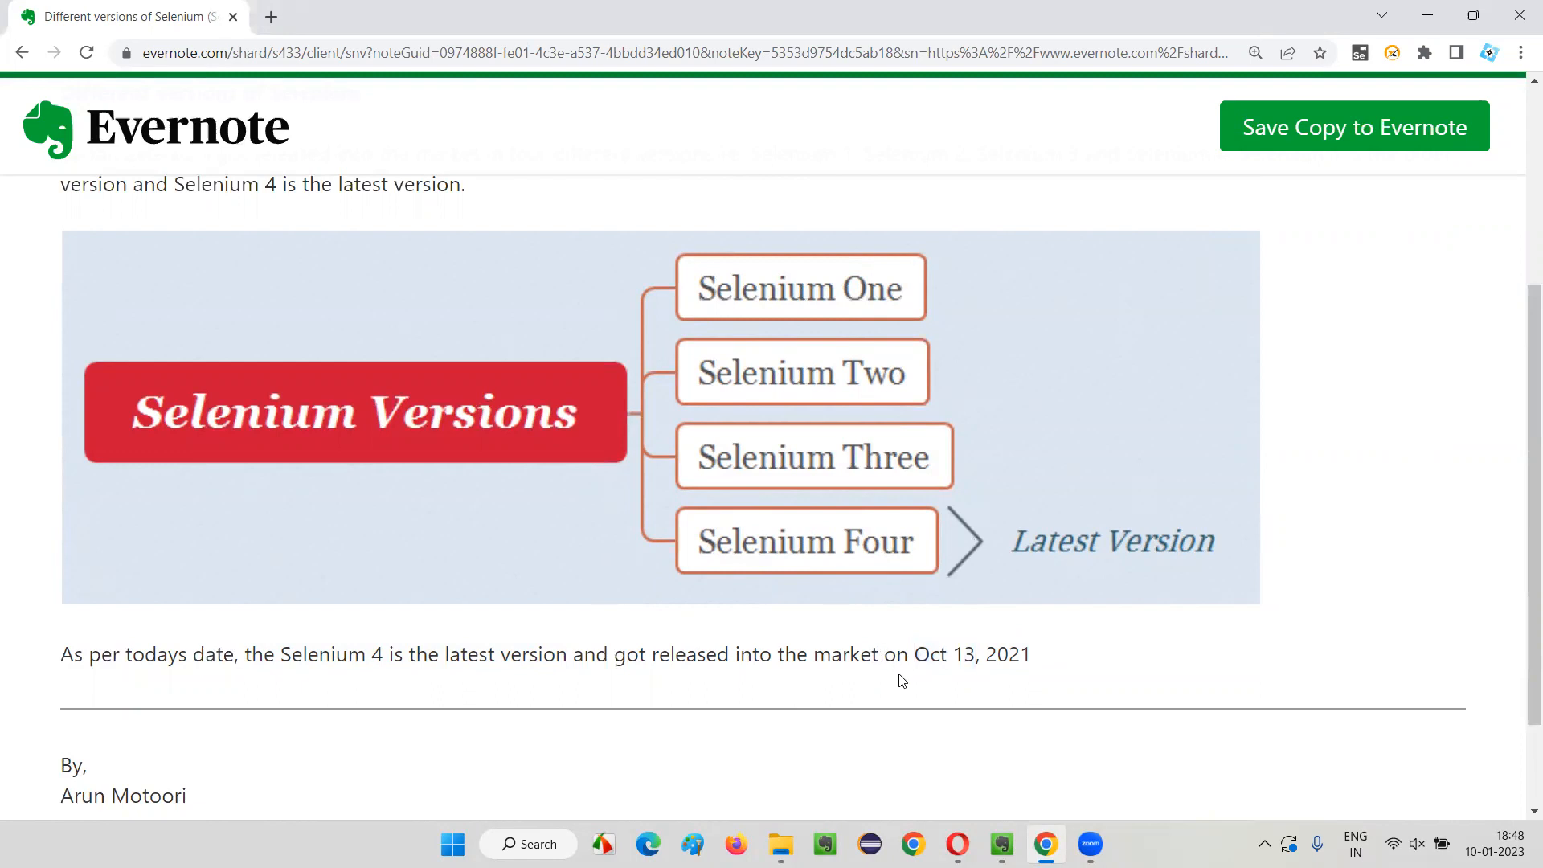
scroll(up, 3)
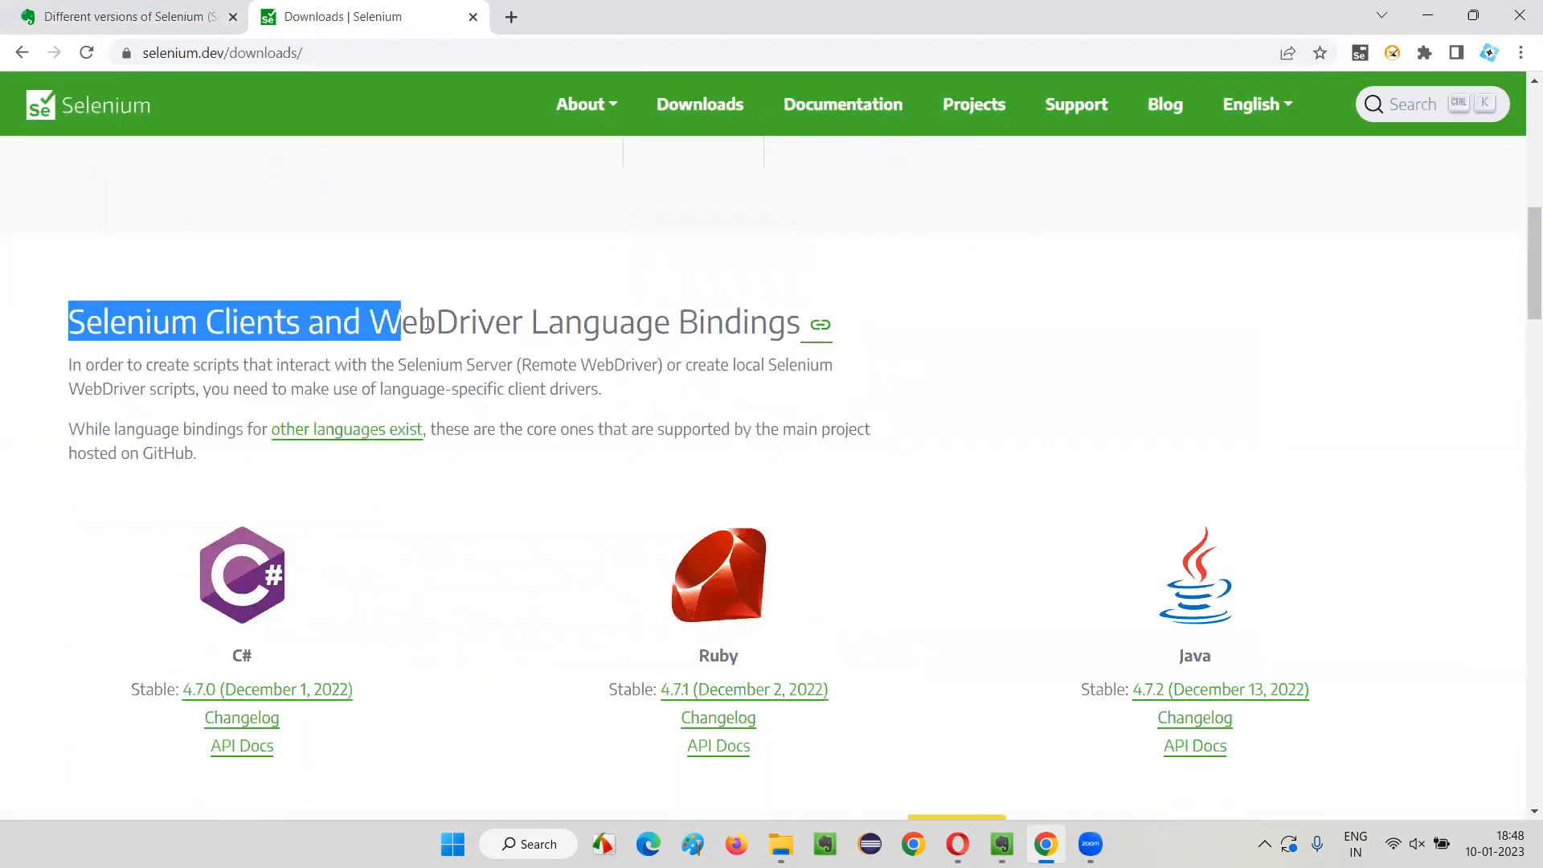
Scroll the downloads page to the language bindings showing Java stable 4.7.2 (December 13, 2022).
scroll(down, 3)
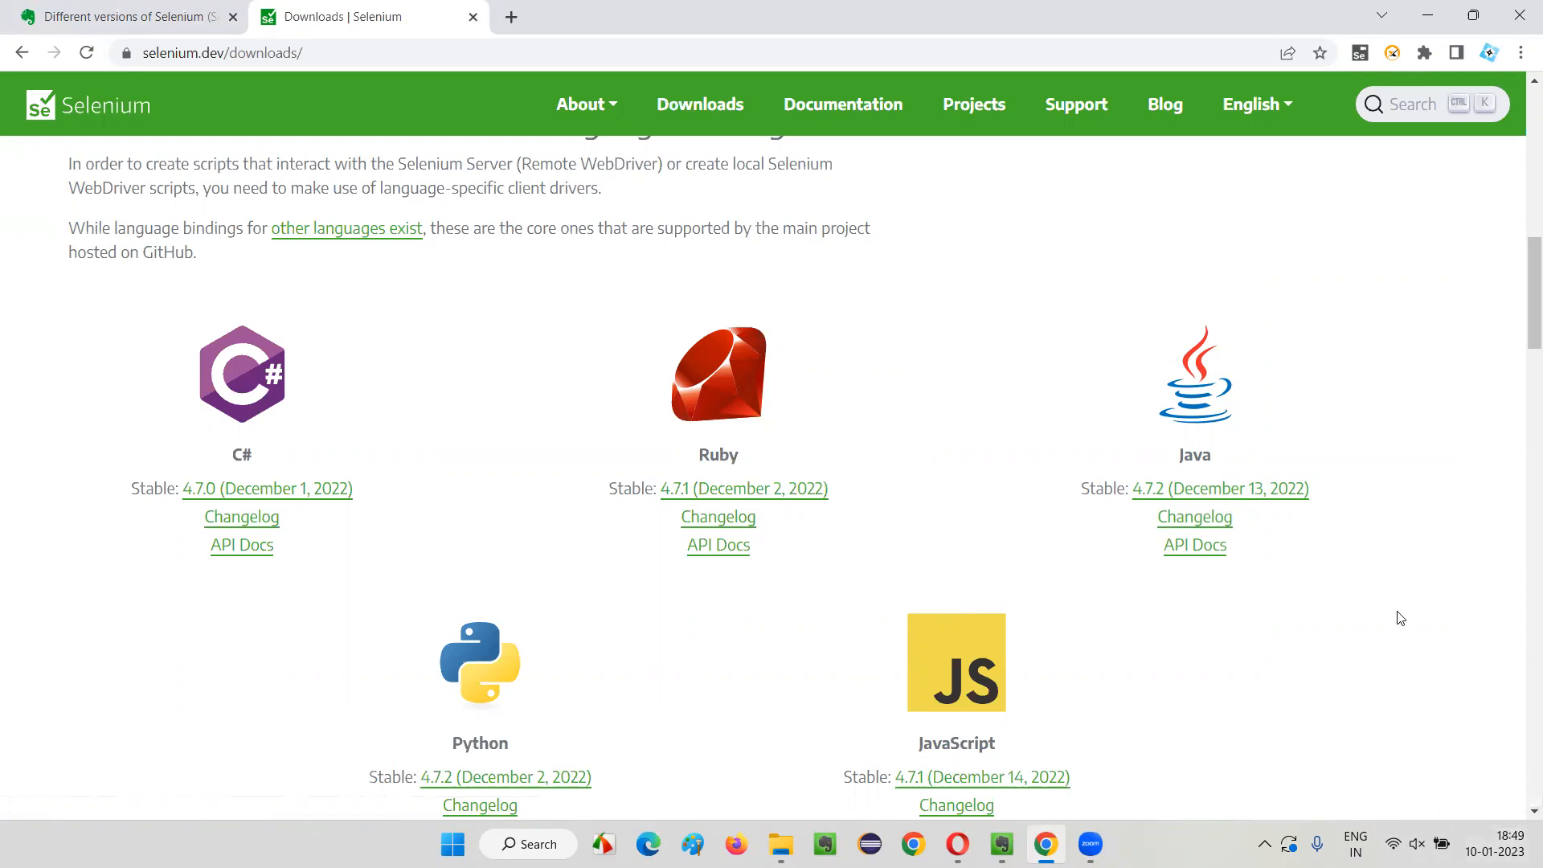
mouse_move(5, 146)
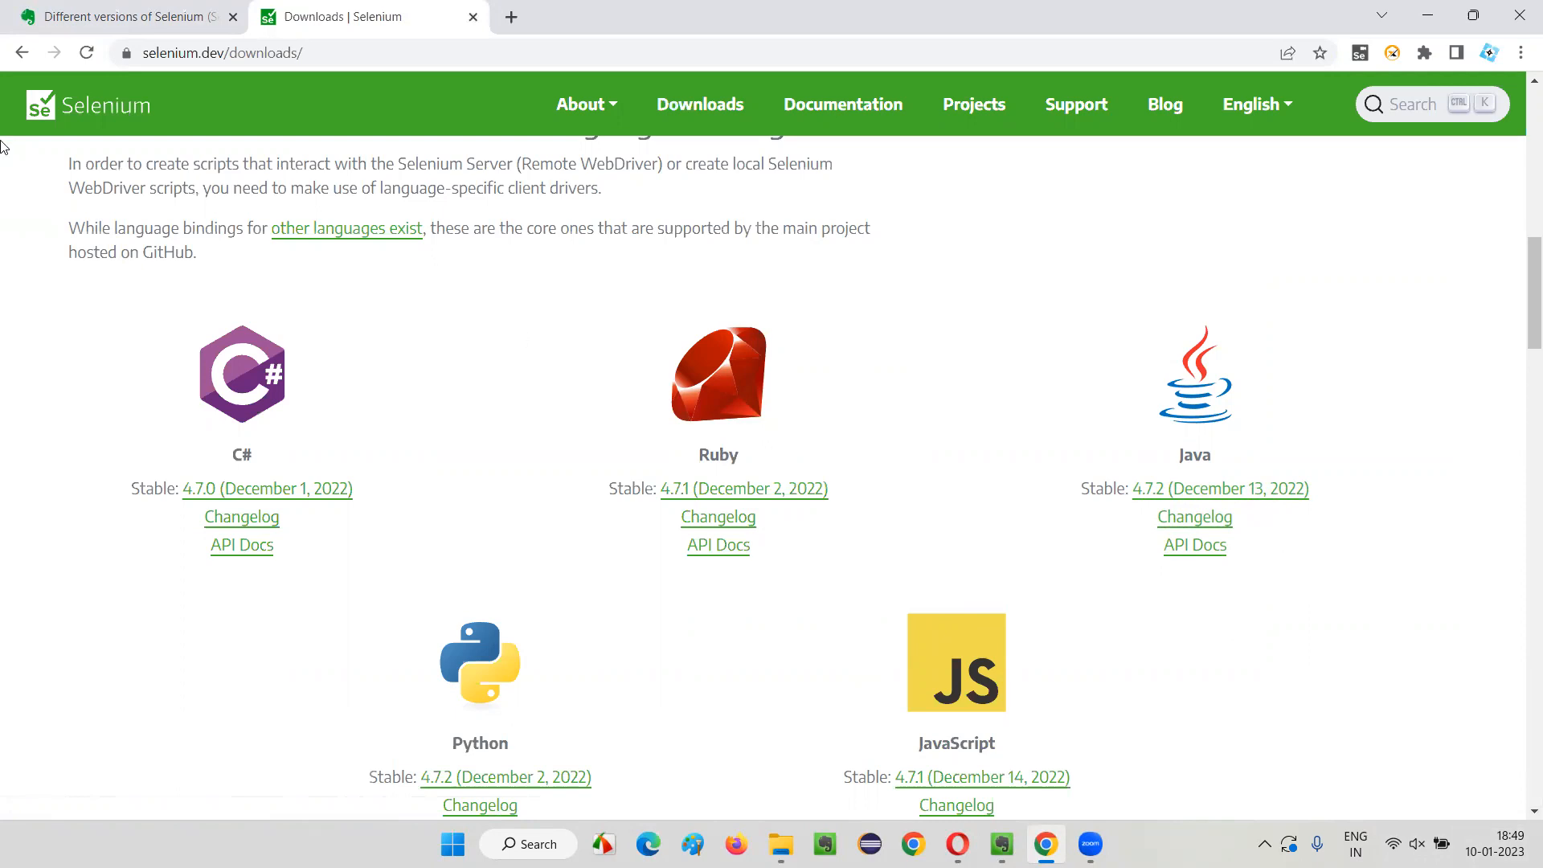